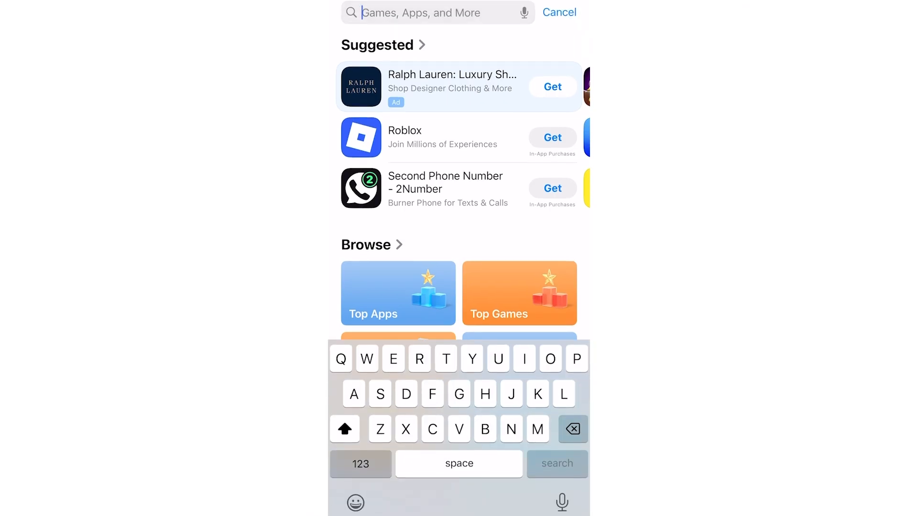
Search the App Store for 'Verkada' and download the Verkada Pass app
{"action": "type", "text": "Verkada"}
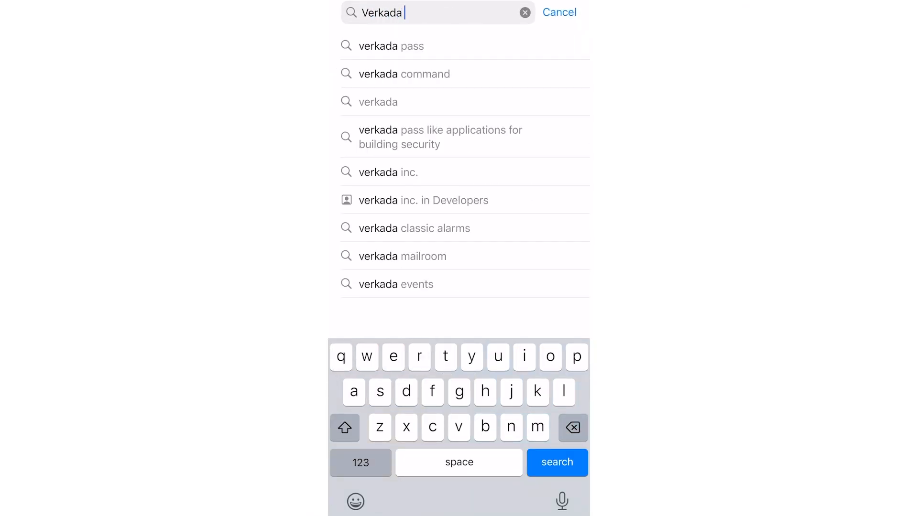
{"action": "left_click", "coordinate": [390, 46]}
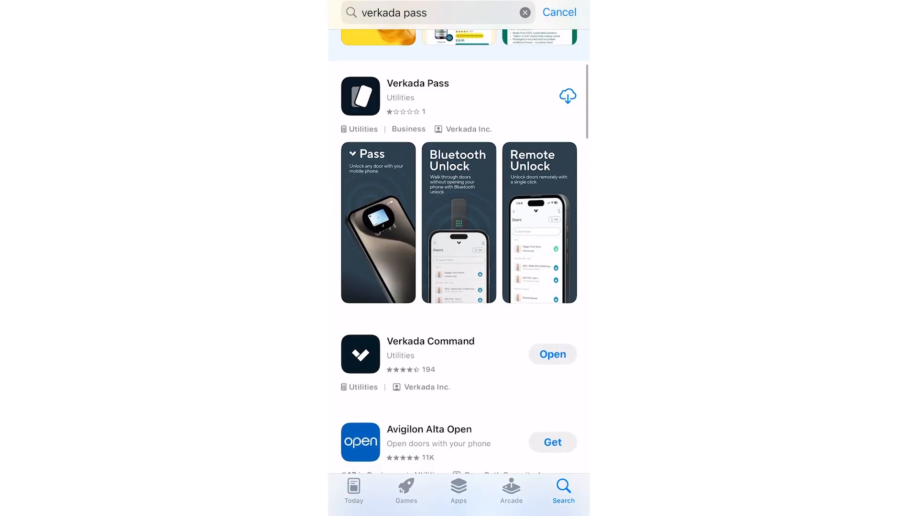
{"action": "left_click", "coordinate": [568, 96]}
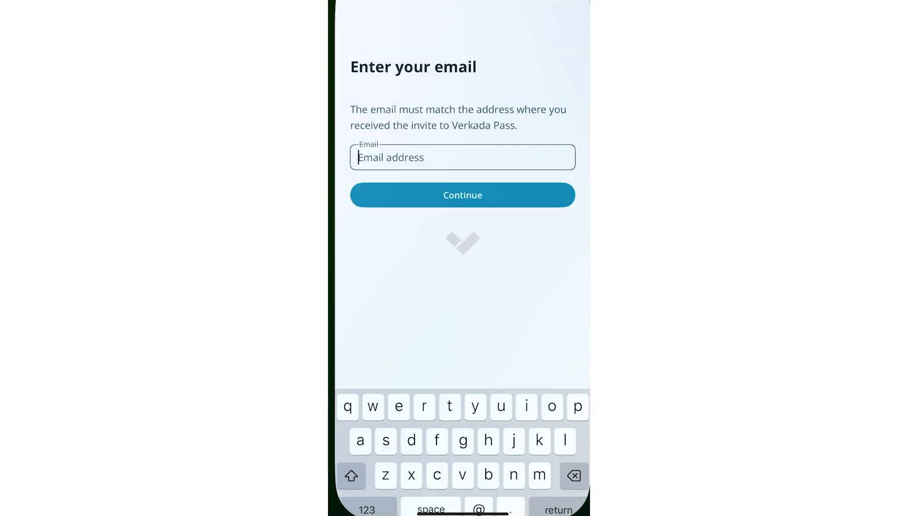
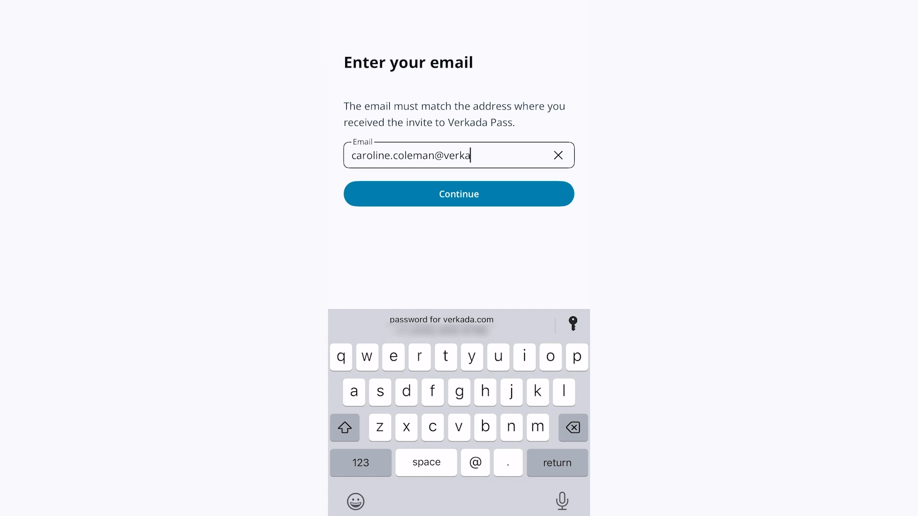
Enter the caroline email and organization verkada-demo, then request the emailed login link
{"action": "left_click", "coordinate": [459, 193]}
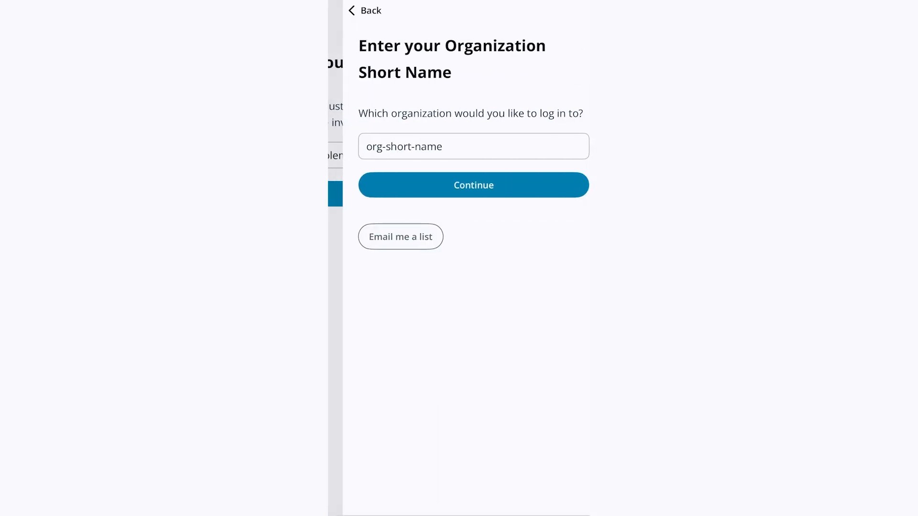
{"action": "type", "text": "verkada-"}
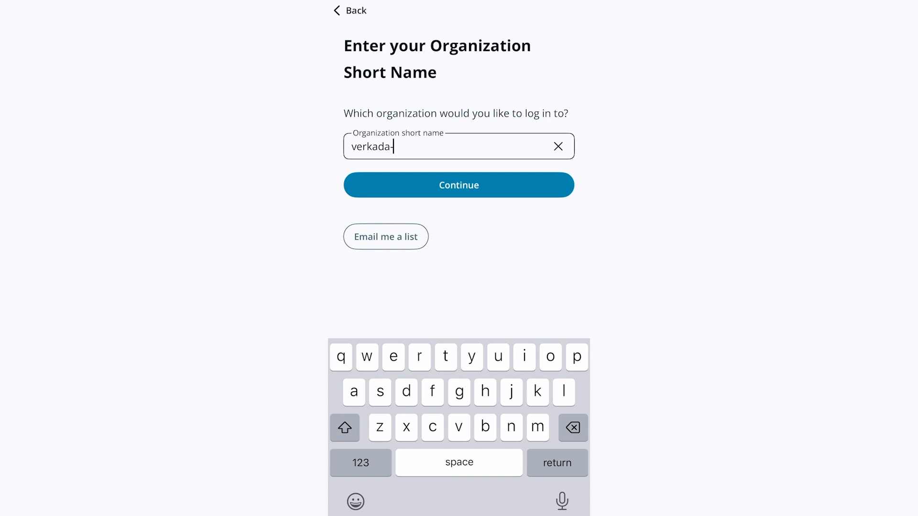
{"action": "type", "text": "demo"}
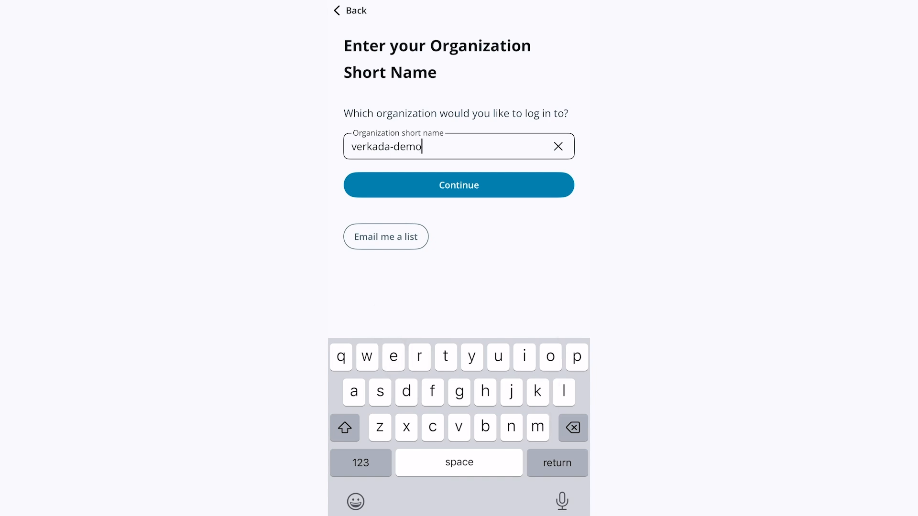
{"action": "left_click", "coordinate": [459, 185]}
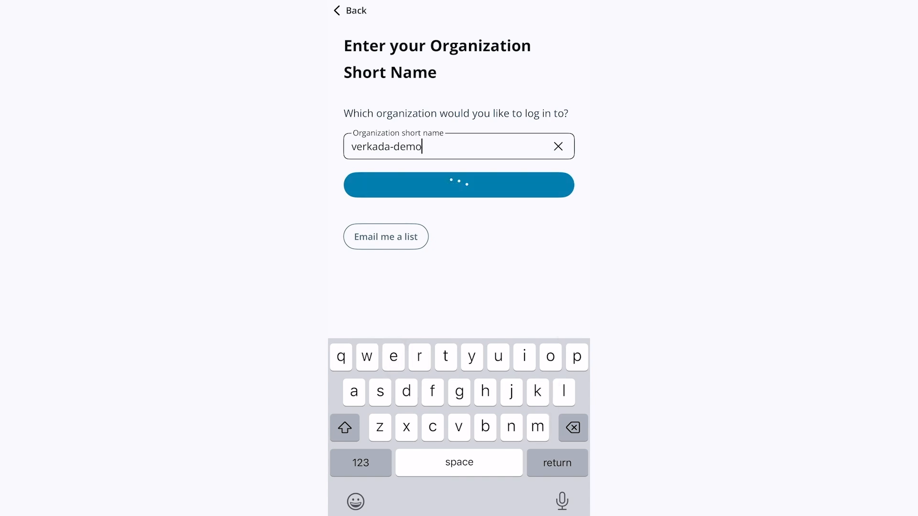
{"action": "left_click", "coordinate": [458, 185]}
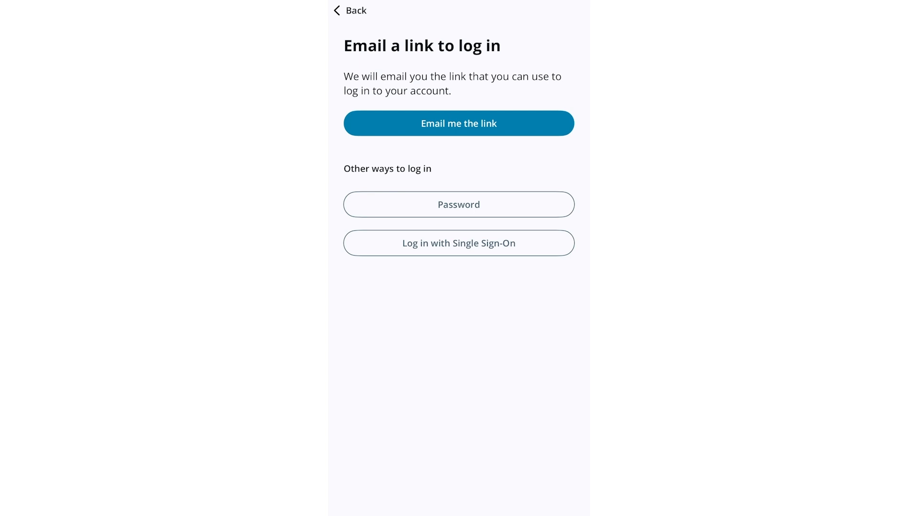
{"action": "left_click", "coordinate": [459, 123]}
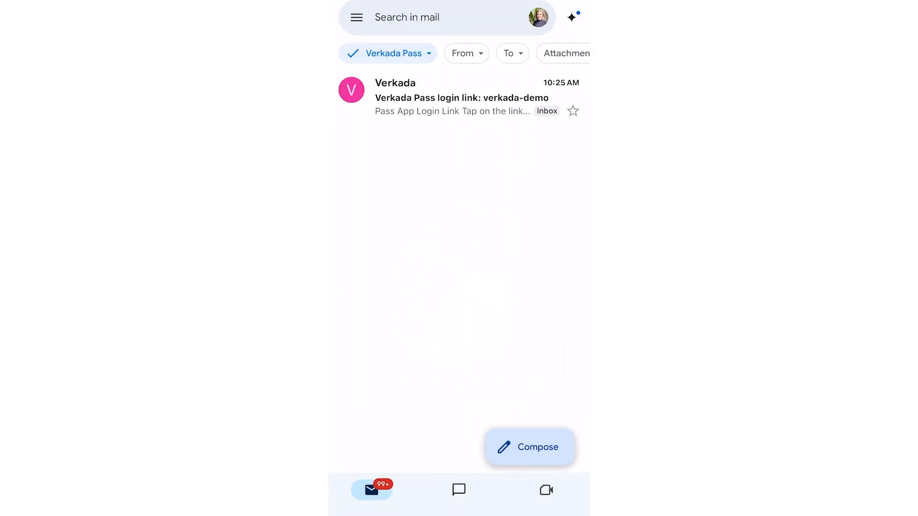
Open the 'Verkada Pass login link: verkada-demo' email and tap Log in
{"action": "left_click", "coordinate": [456, 98]}
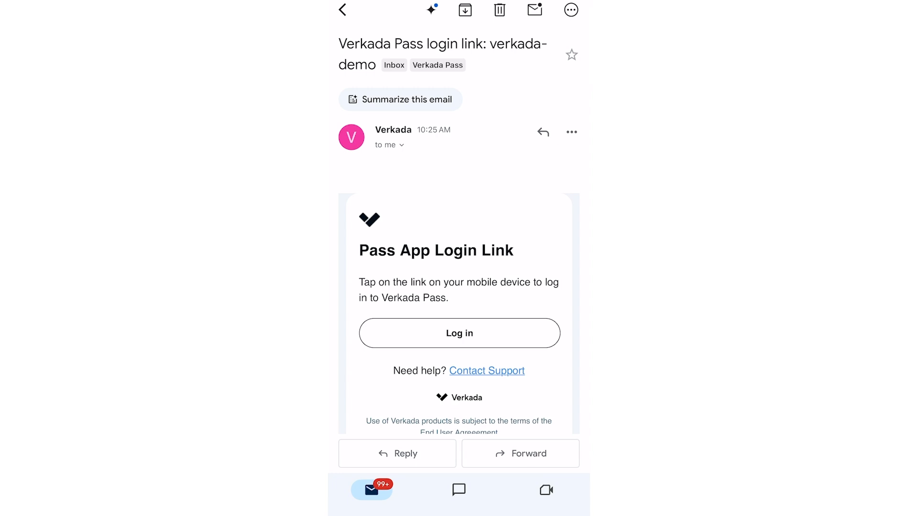
{"action": "left_click", "coordinate": [459, 334]}
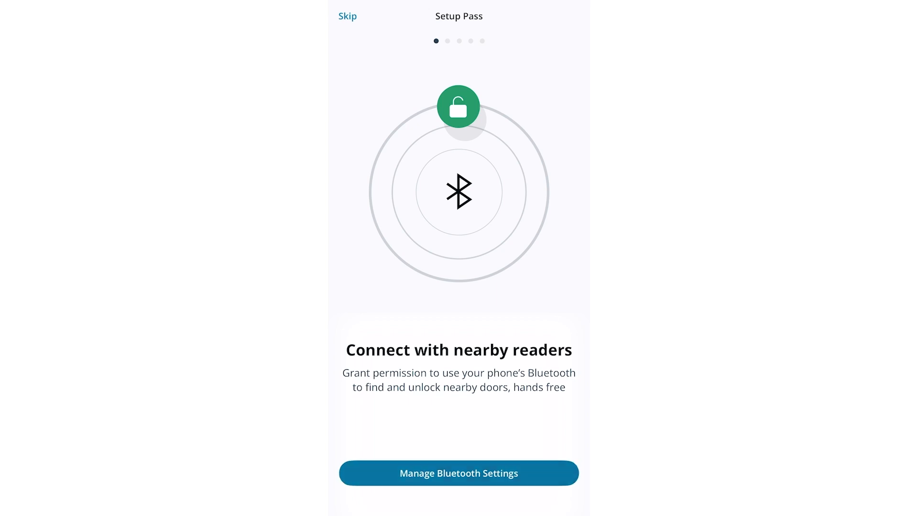
Allow Bluetooth access and confirm location access While Using the App
{"action": "left_click", "coordinate": [459, 473]}
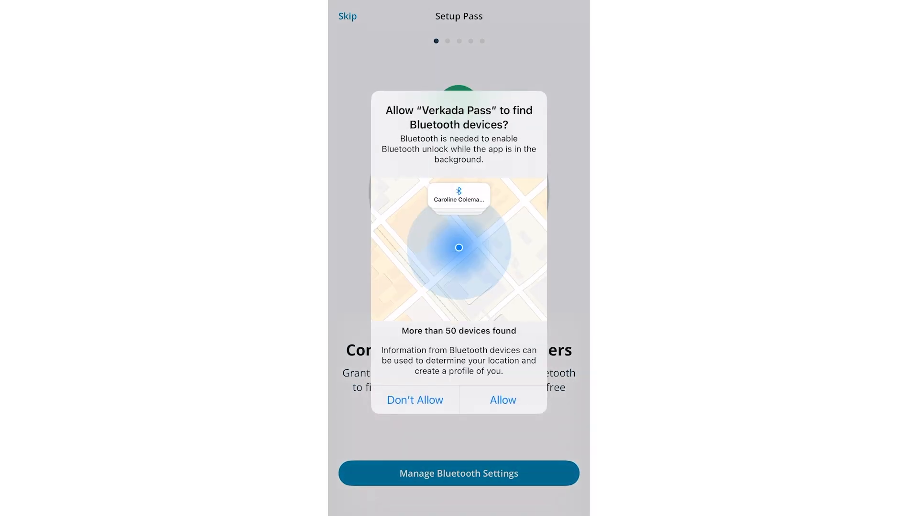
{"action": "left_click", "coordinate": [502, 400]}
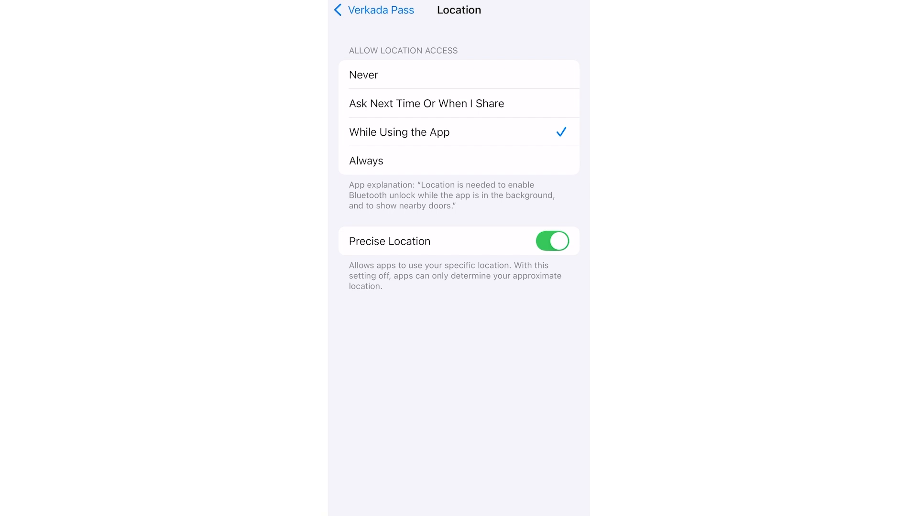
{"action": "left_click", "coordinate": [366, 160]}
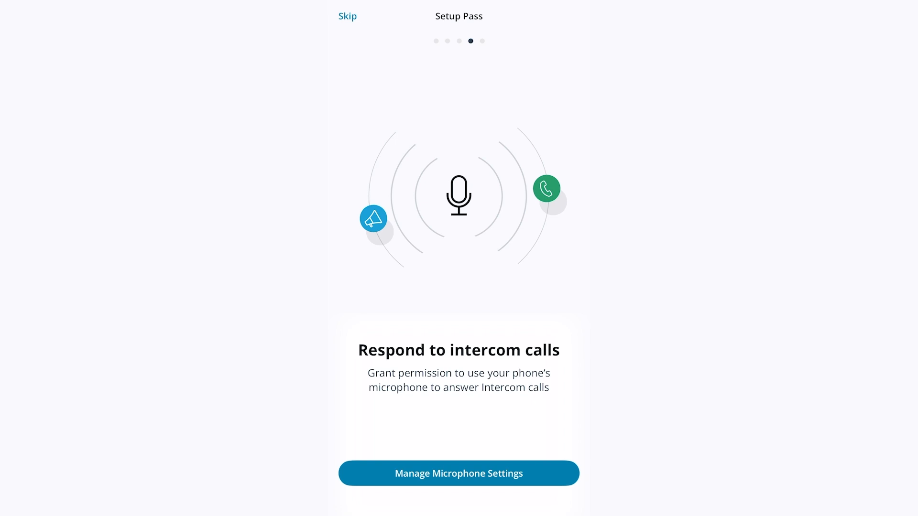
Allow Verkada Pass microphone access for intercom calls and permission to send notifications
{"action": "left_click", "coordinate": [459, 473]}
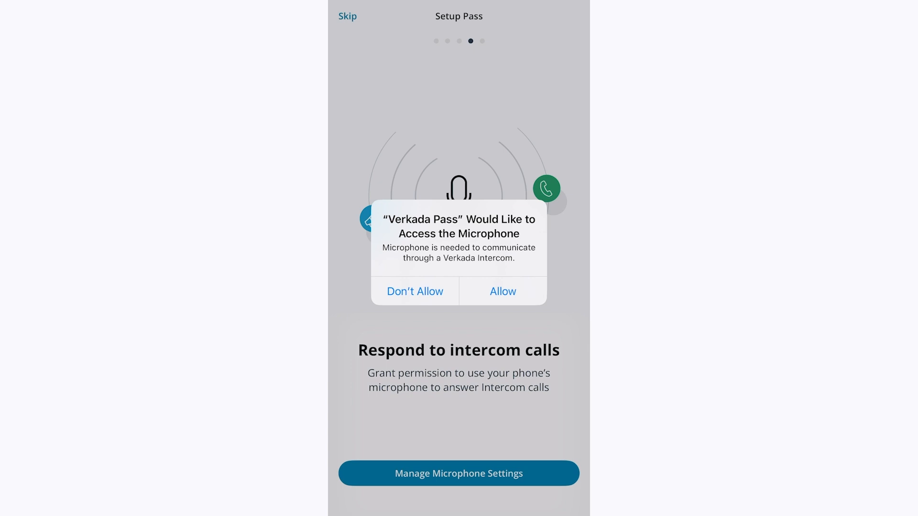
{"action": "left_click", "coordinate": [502, 291]}
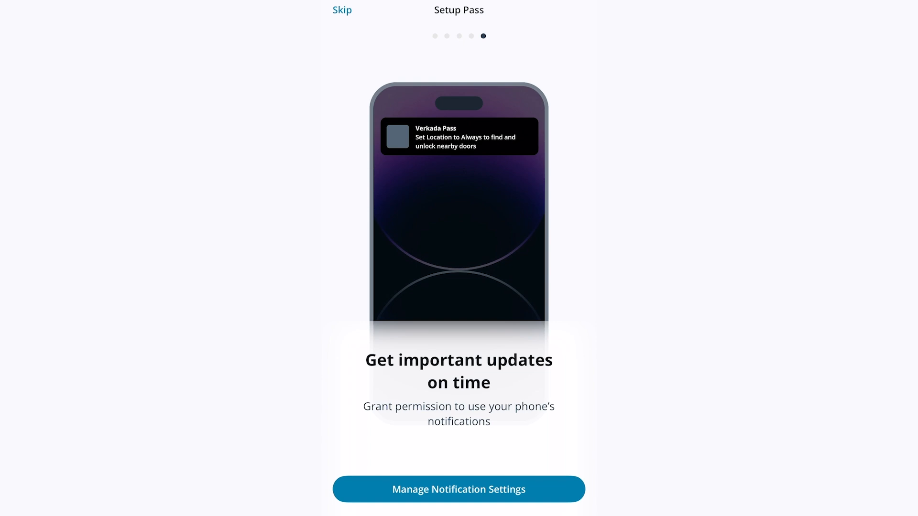
{"action": "left_click", "coordinate": [458, 489]}
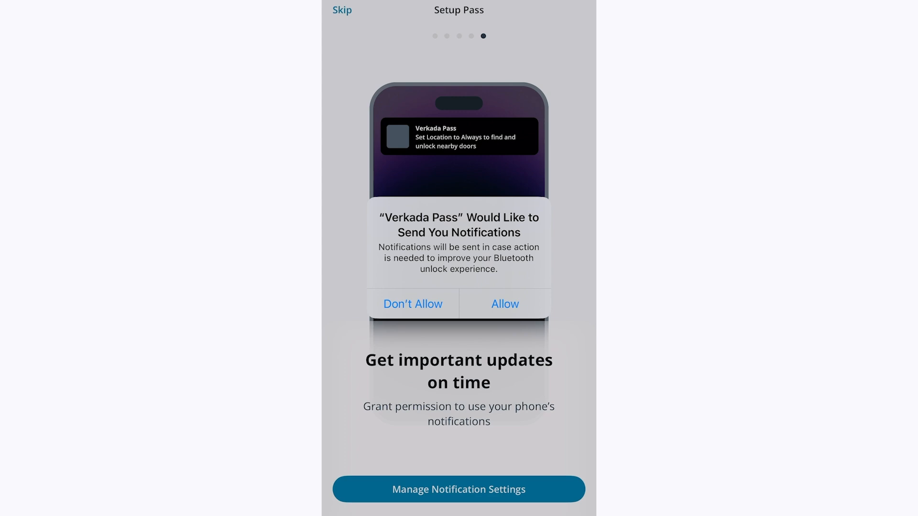
{"action": "left_click", "coordinate": [504, 303]}
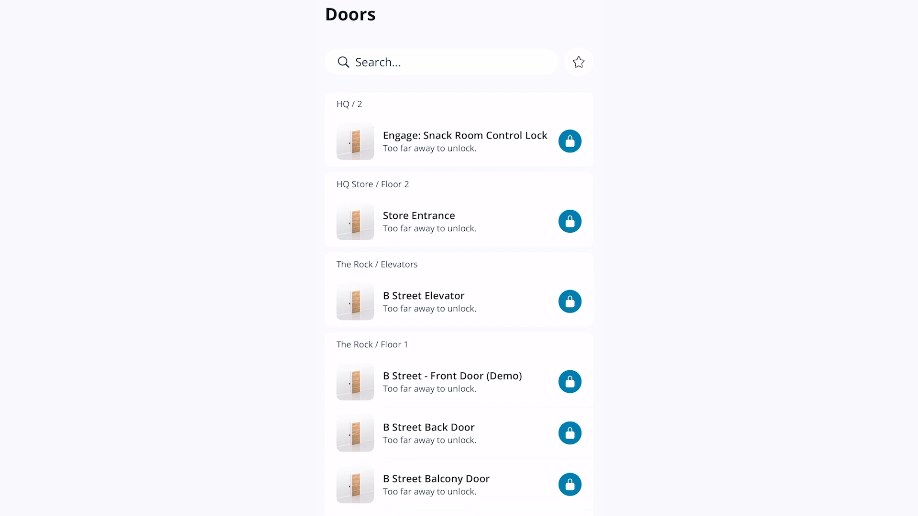
Star Store Entrance and B Street - Front Door (Demo) as favourite doors
{"action": "left_click", "coordinate": [578, 62]}
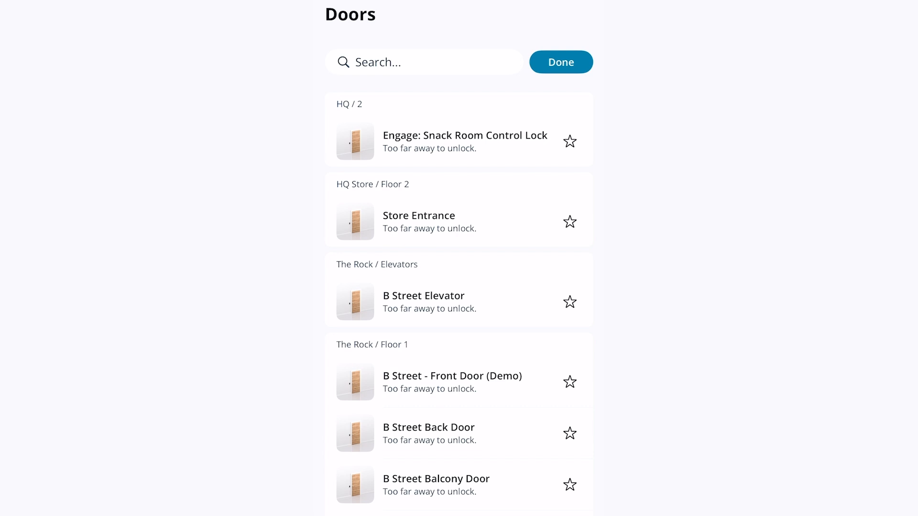
{"action": "left_click", "coordinate": [570, 382]}
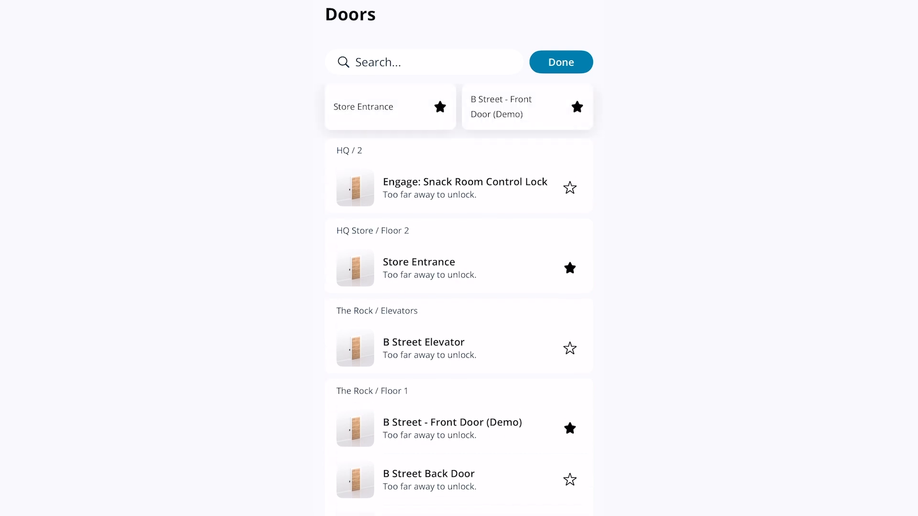
{"action": "left_click", "coordinate": [561, 61]}
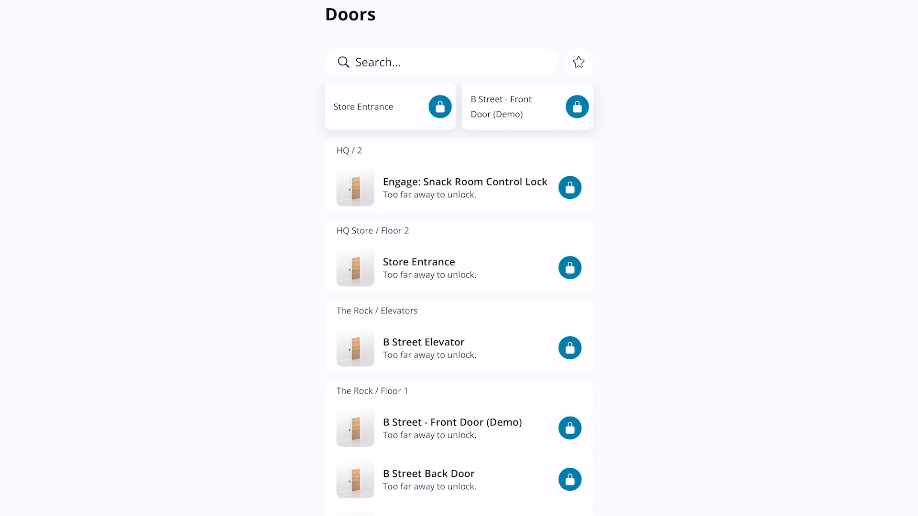
{"action": "left_click", "coordinate": [578, 61]}
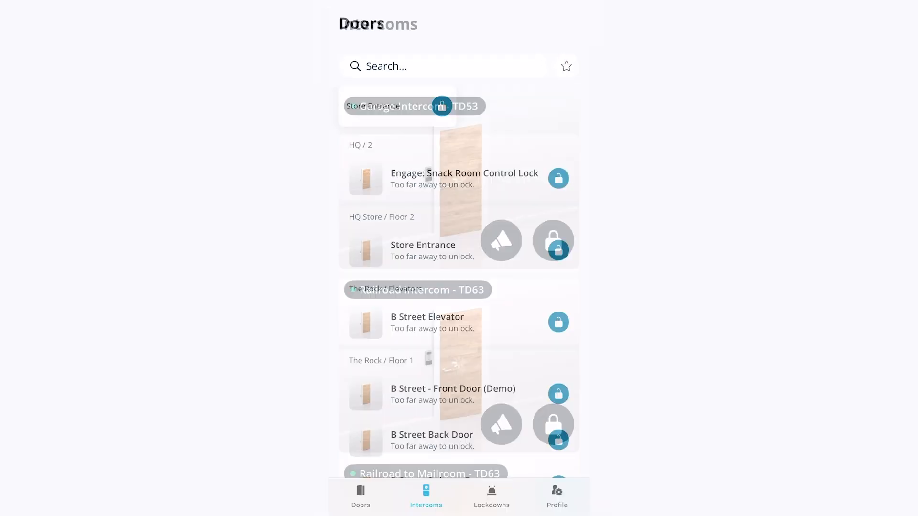
Call Garage Intercom - TD53 on speaker, hang up, and unlock its door
{"action": "left_click", "coordinate": [426, 504]}
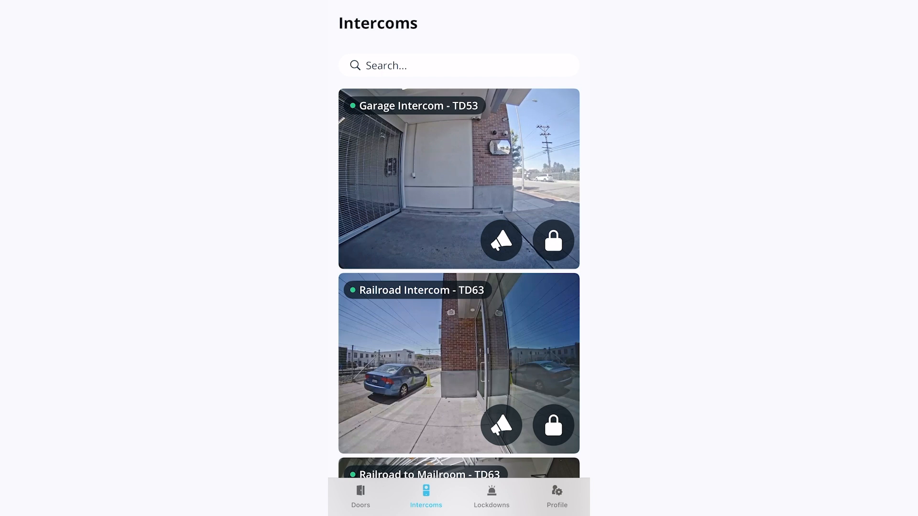
{"action": "left_click", "coordinate": [501, 241]}
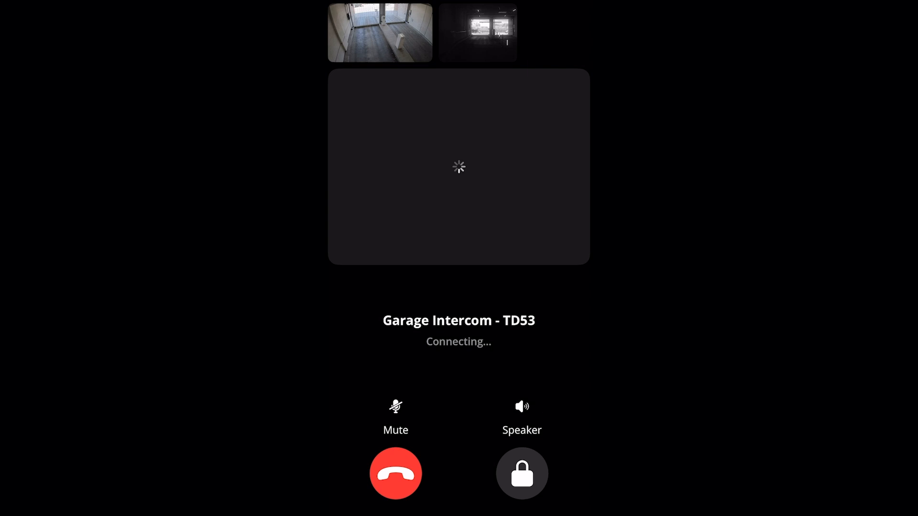
{"action": "left_click", "coordinate": [522, 406]}
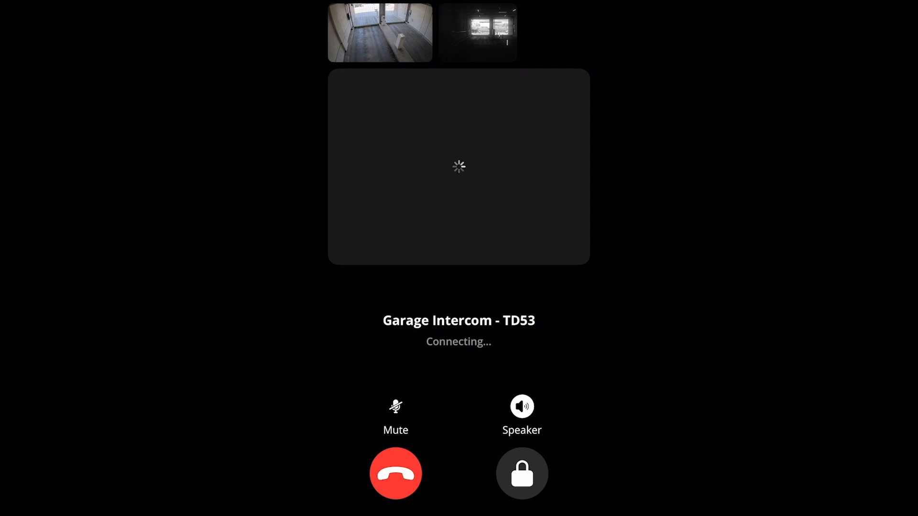
{"action": "left_click", "coordinate": [399, 476]}
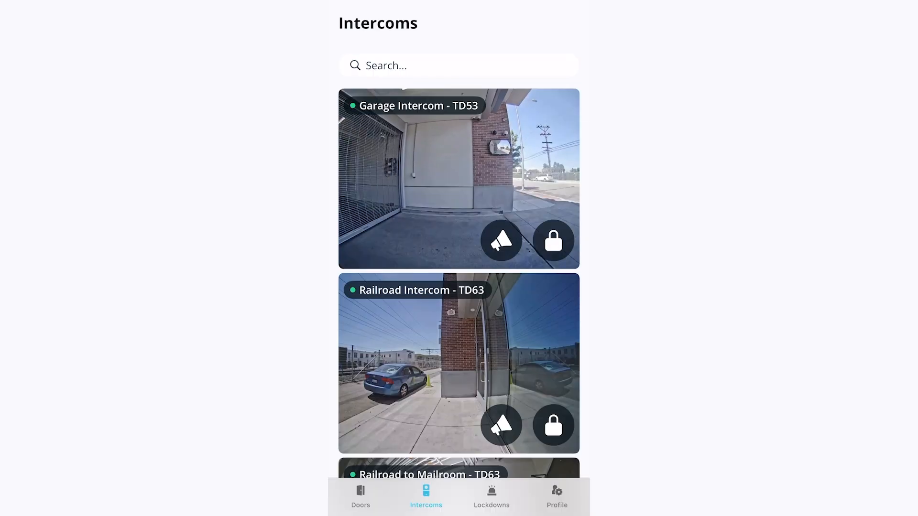
{"action": "left_click", "coordinate": [553, 241]}
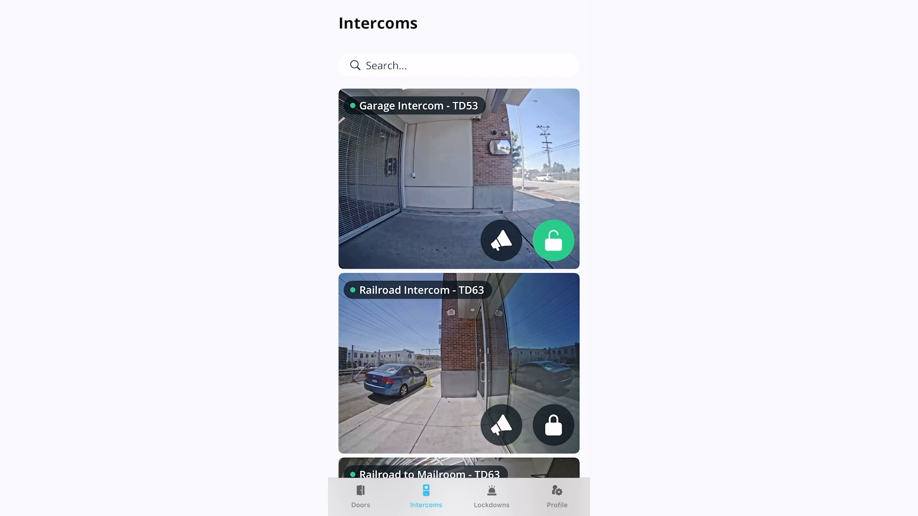
{"action": "left_click", "coordinate": [491, 497]}
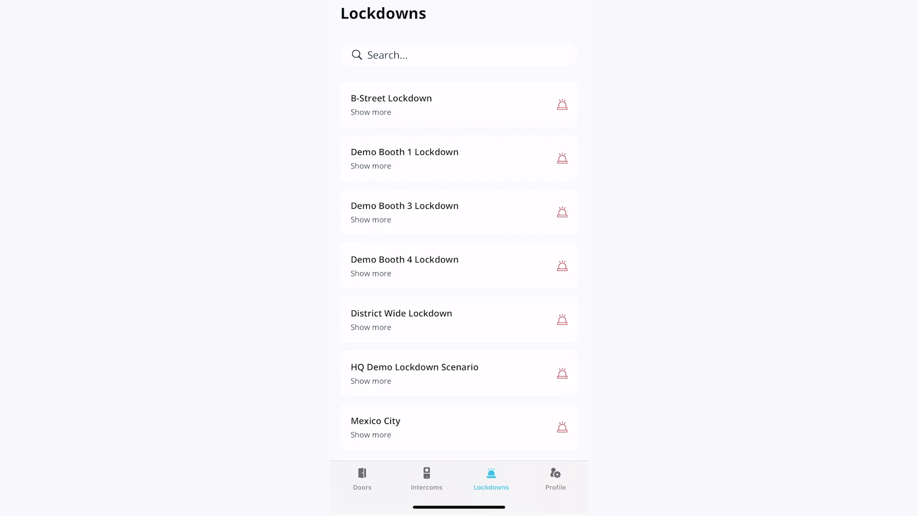
Activate and release the B-Street Lockdown, then view the Profile page
{"action": "left_click", "coordinate": [370, 112]}
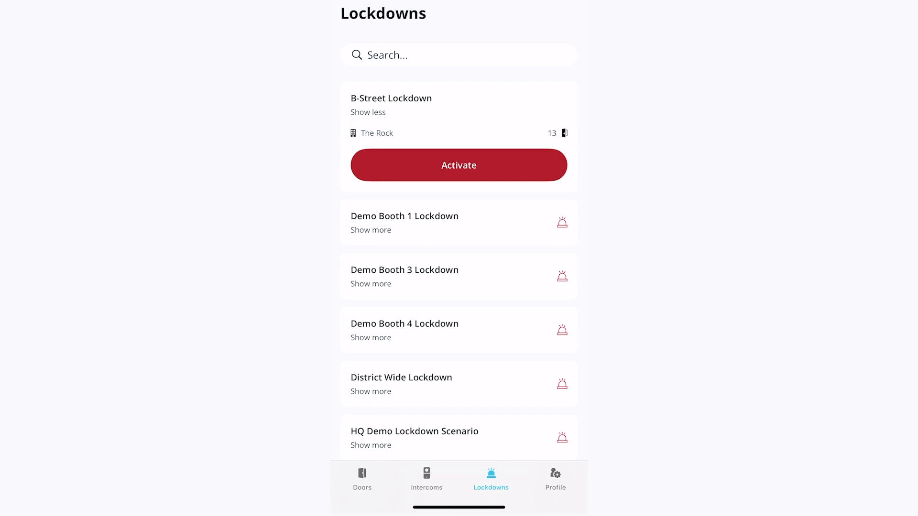
{"action": "left_click", "coordinate": [458, 165]}
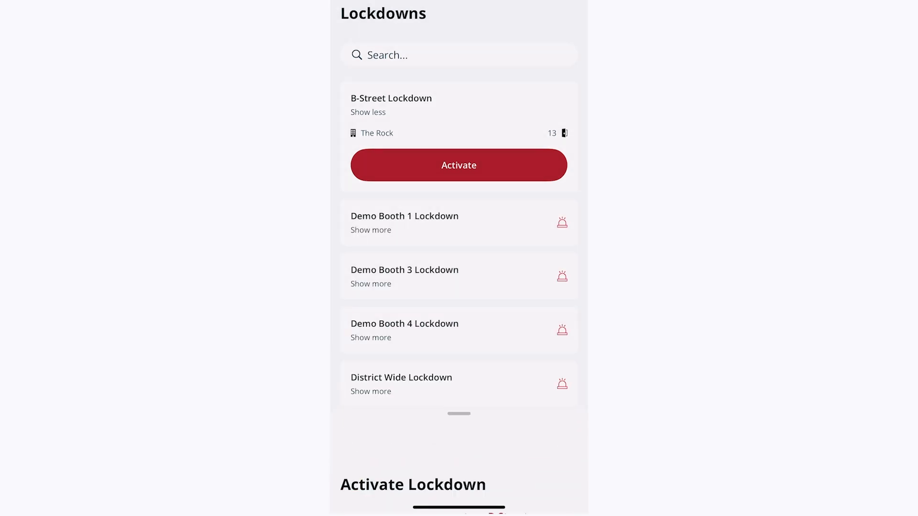
{"action": "left_click", "coordinate": [458, 165]}
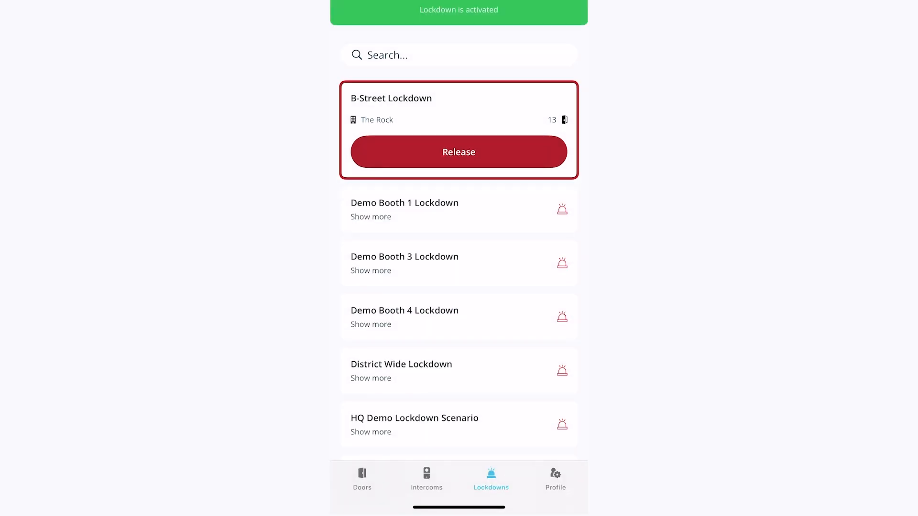
{"action": "left_click", "coordinate": [459, 152]}
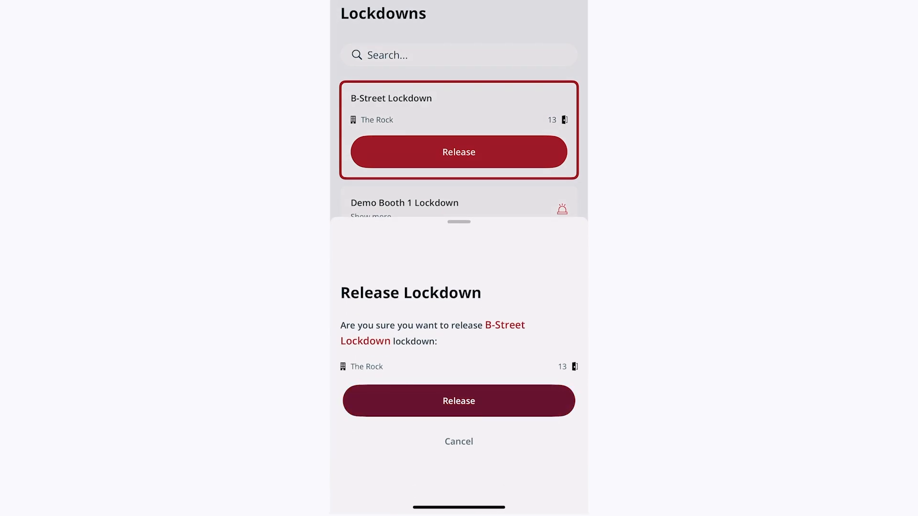
{"action": "left_click", "coordinate": [458, 401]}
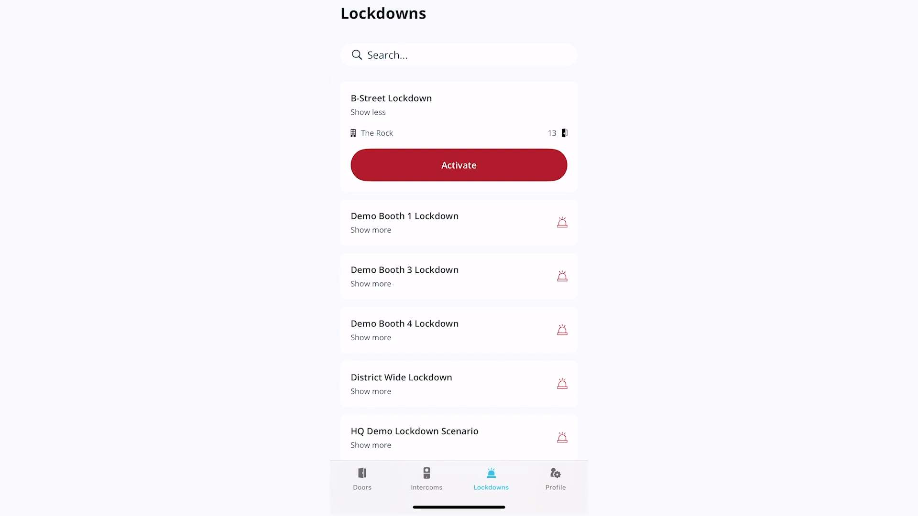
{"action": "left_click", "coordinate": [555, 478]}
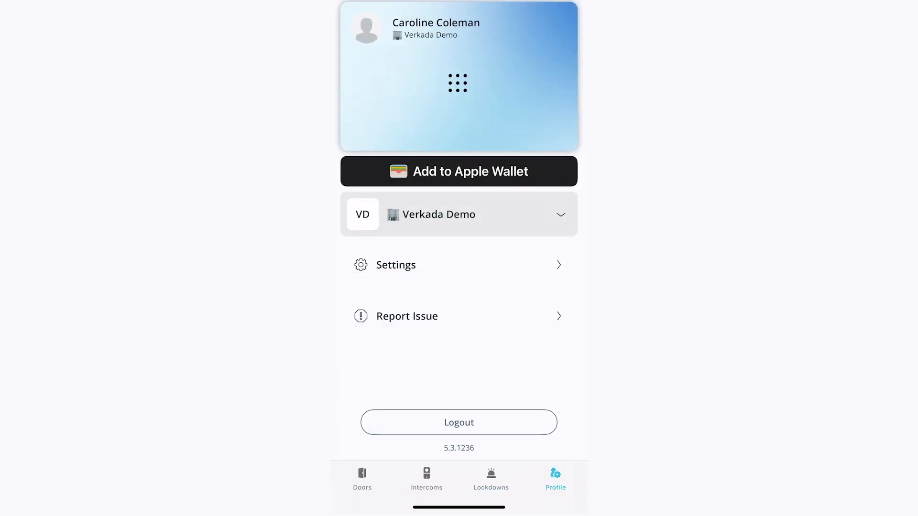